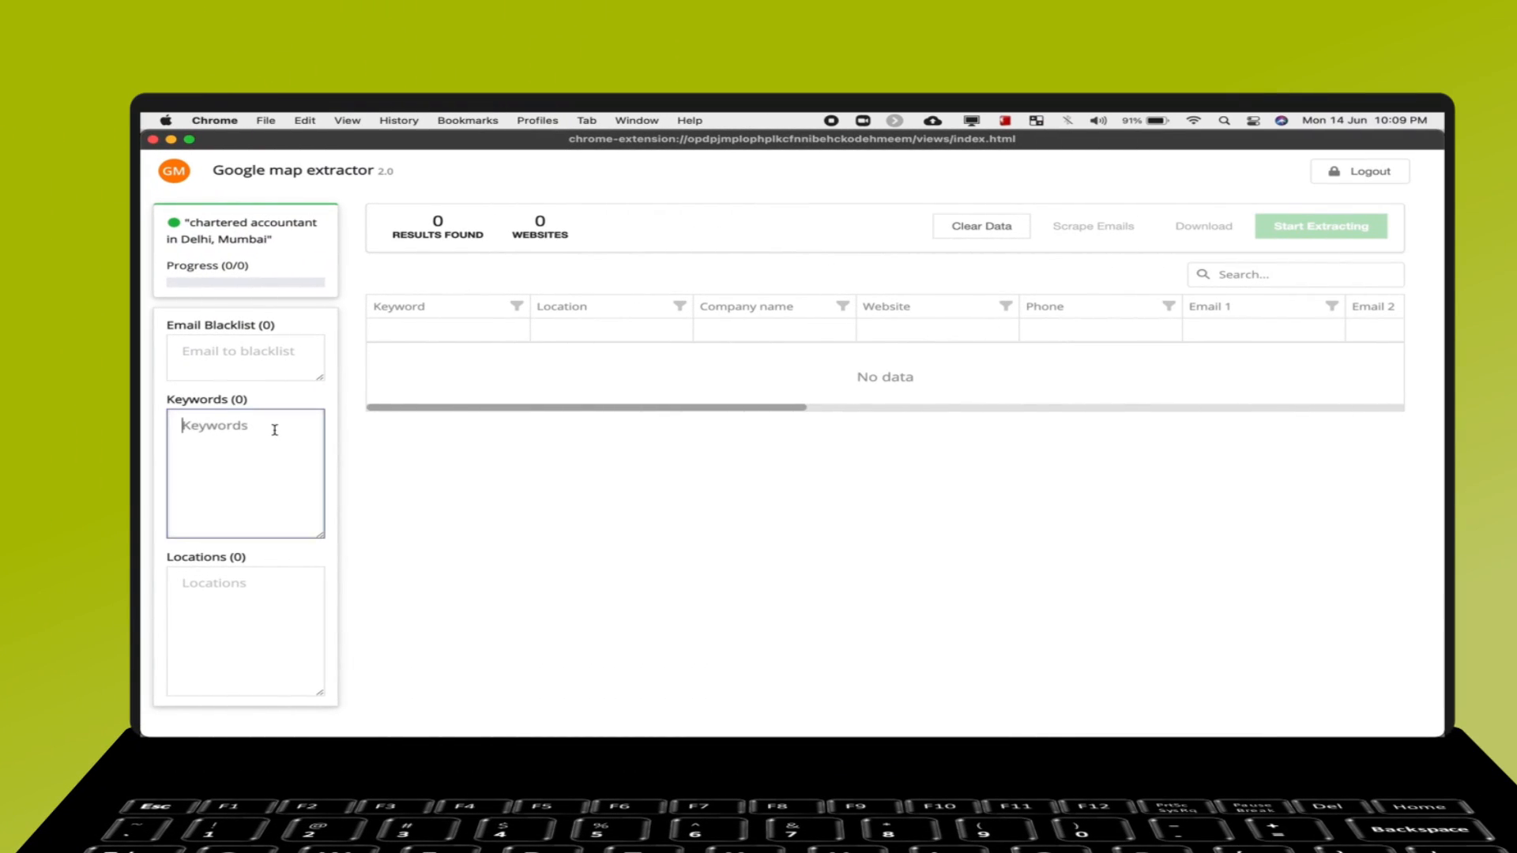
Enter keyword 'chartered accountant' and locations Delhi, Mumbai, Chennai on separate lines.
text(chartered)
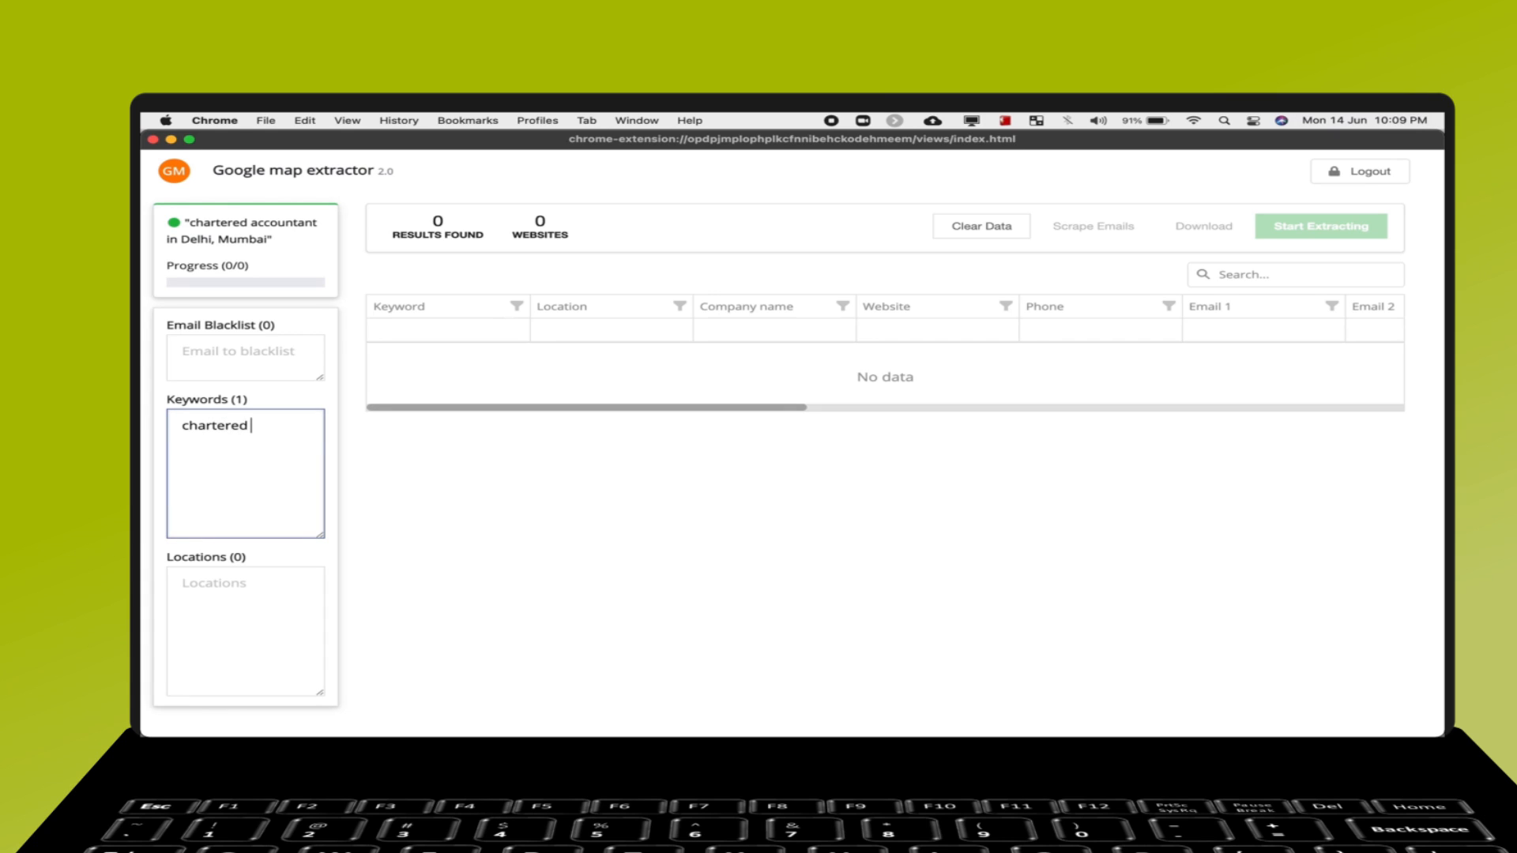
text(accountant)
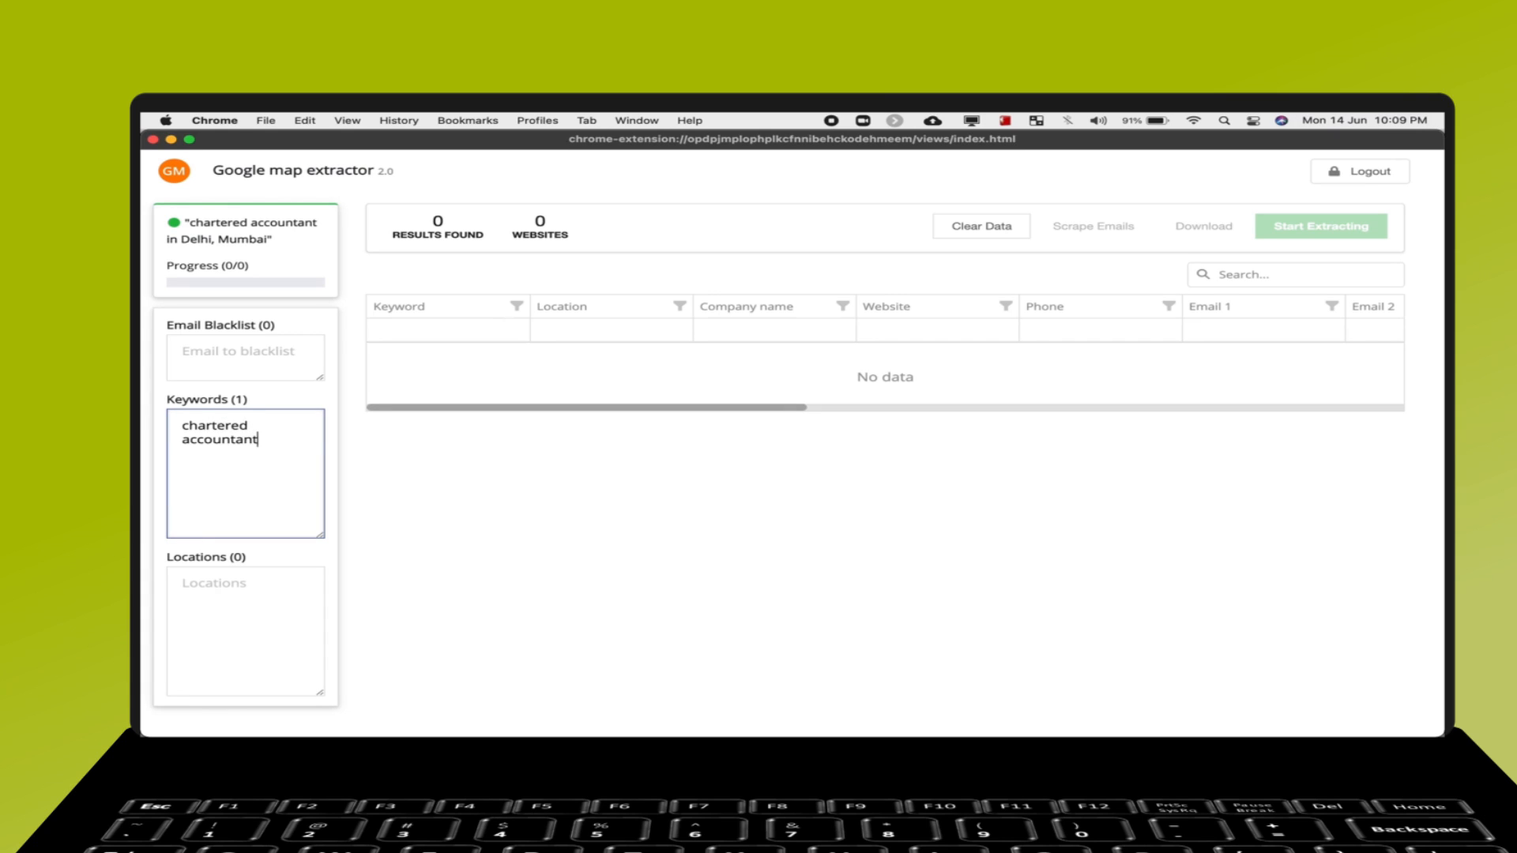
text(Delhi)
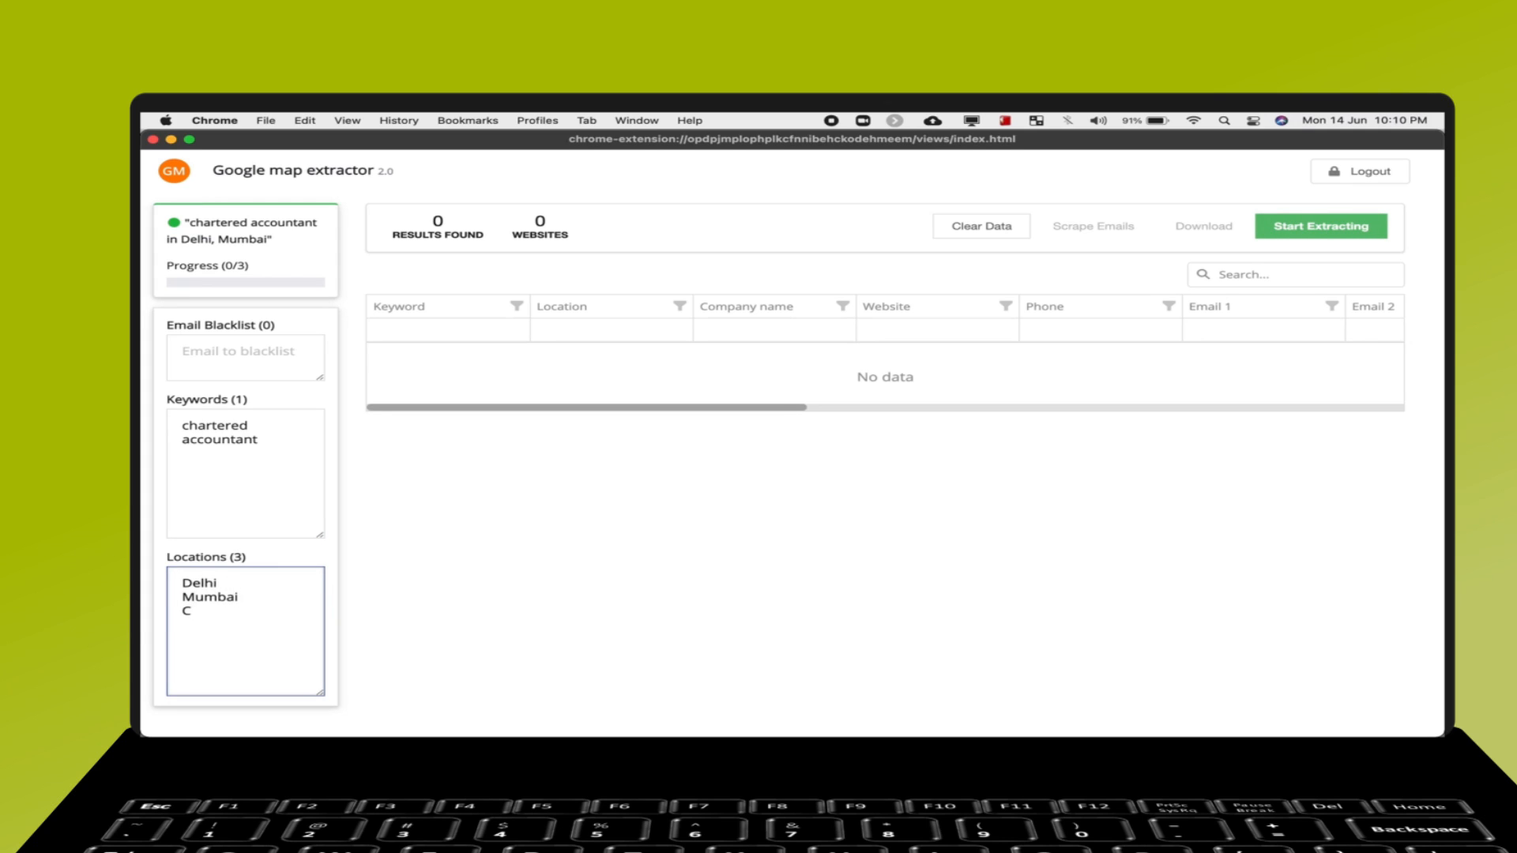
text(hennai)
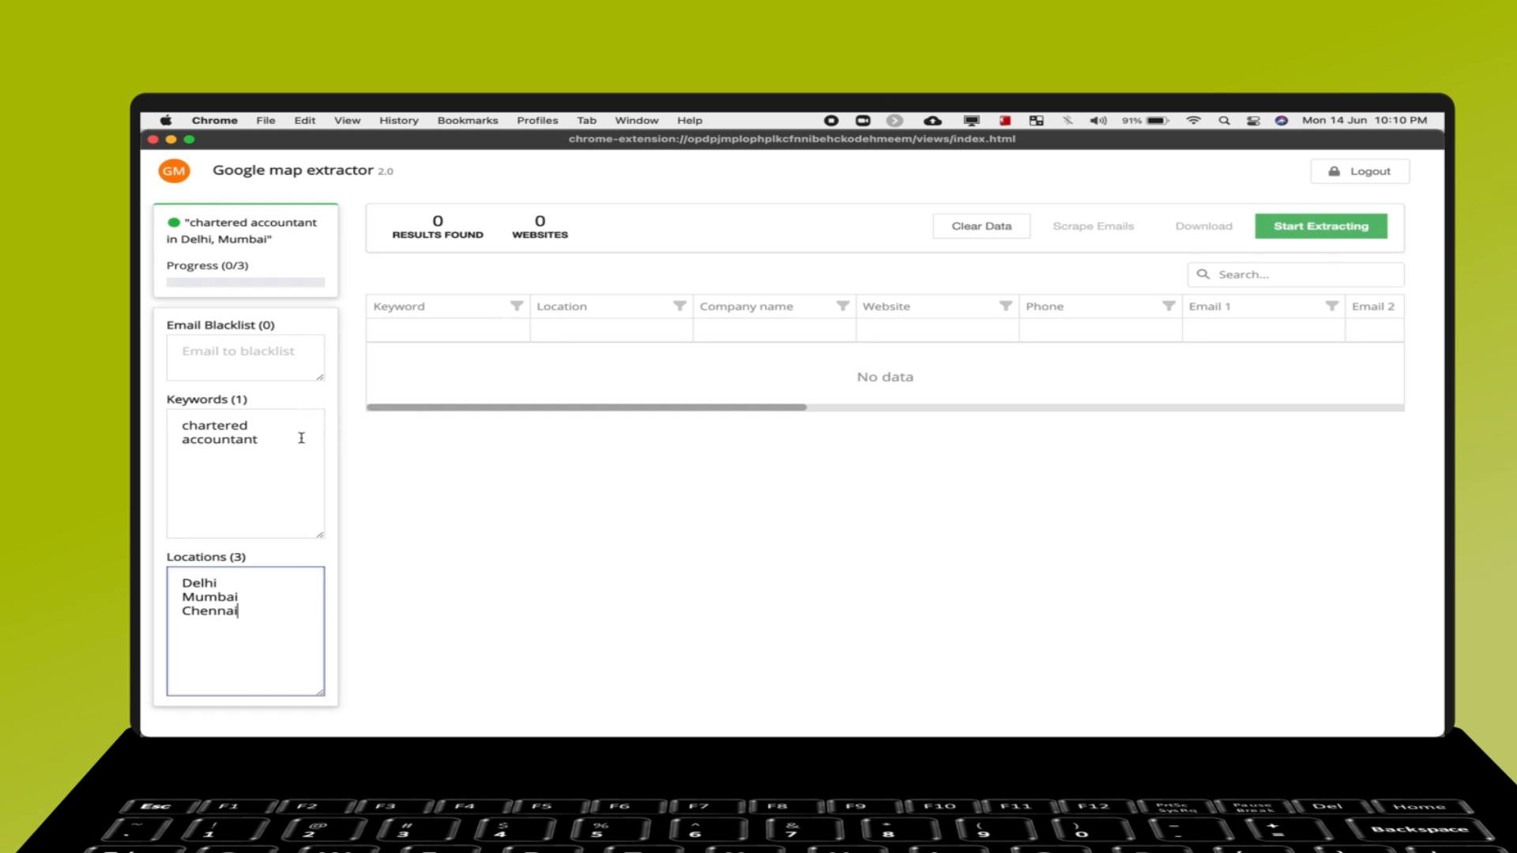
mouse_move(300, 436)
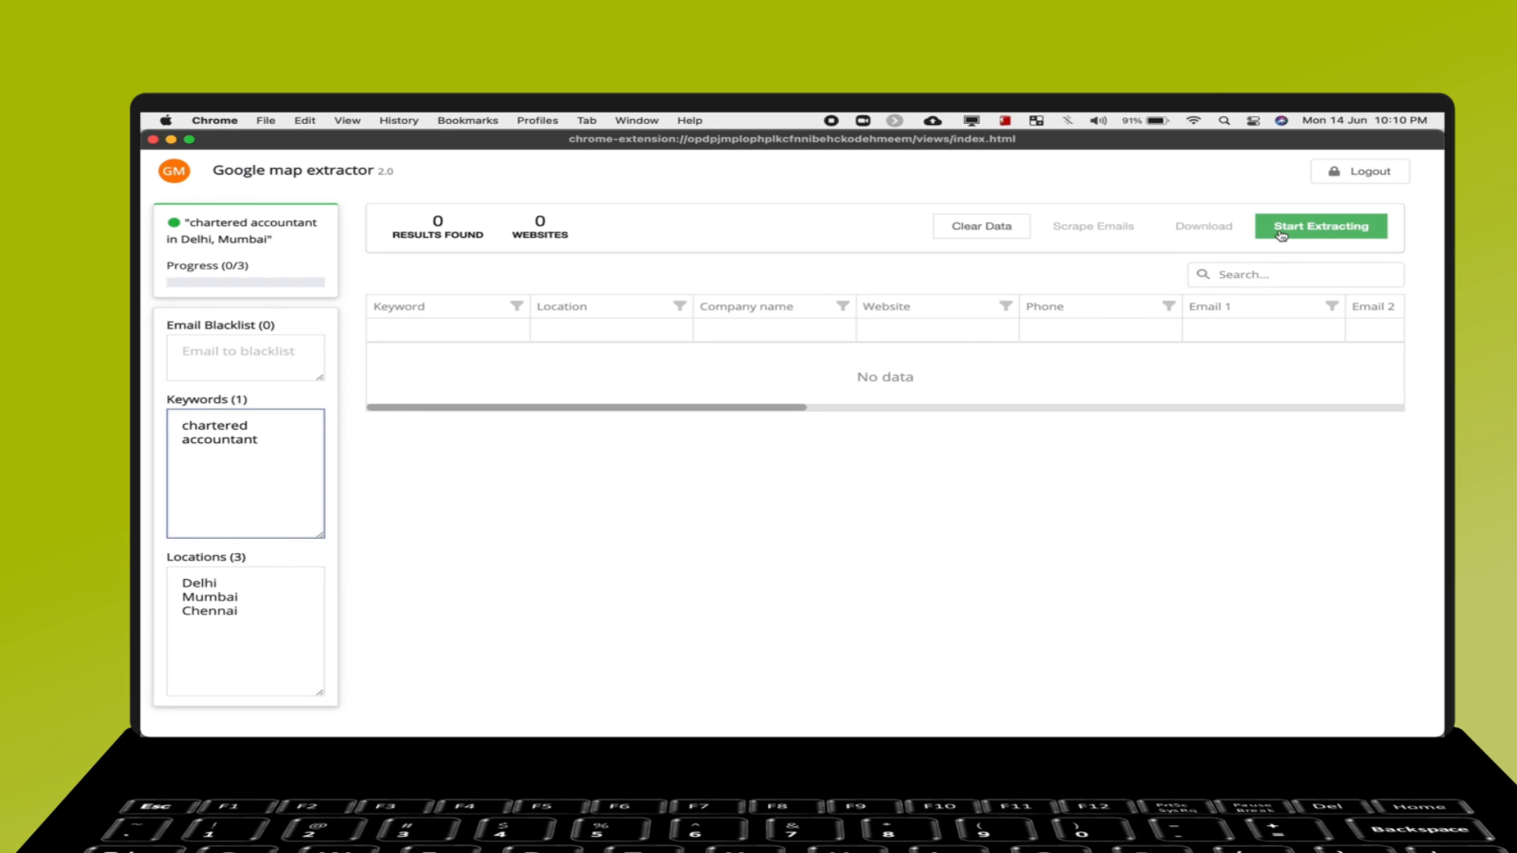
Start extracting and let the table fill with 23 Delhi chartered accountant results.
click(1319, 226)
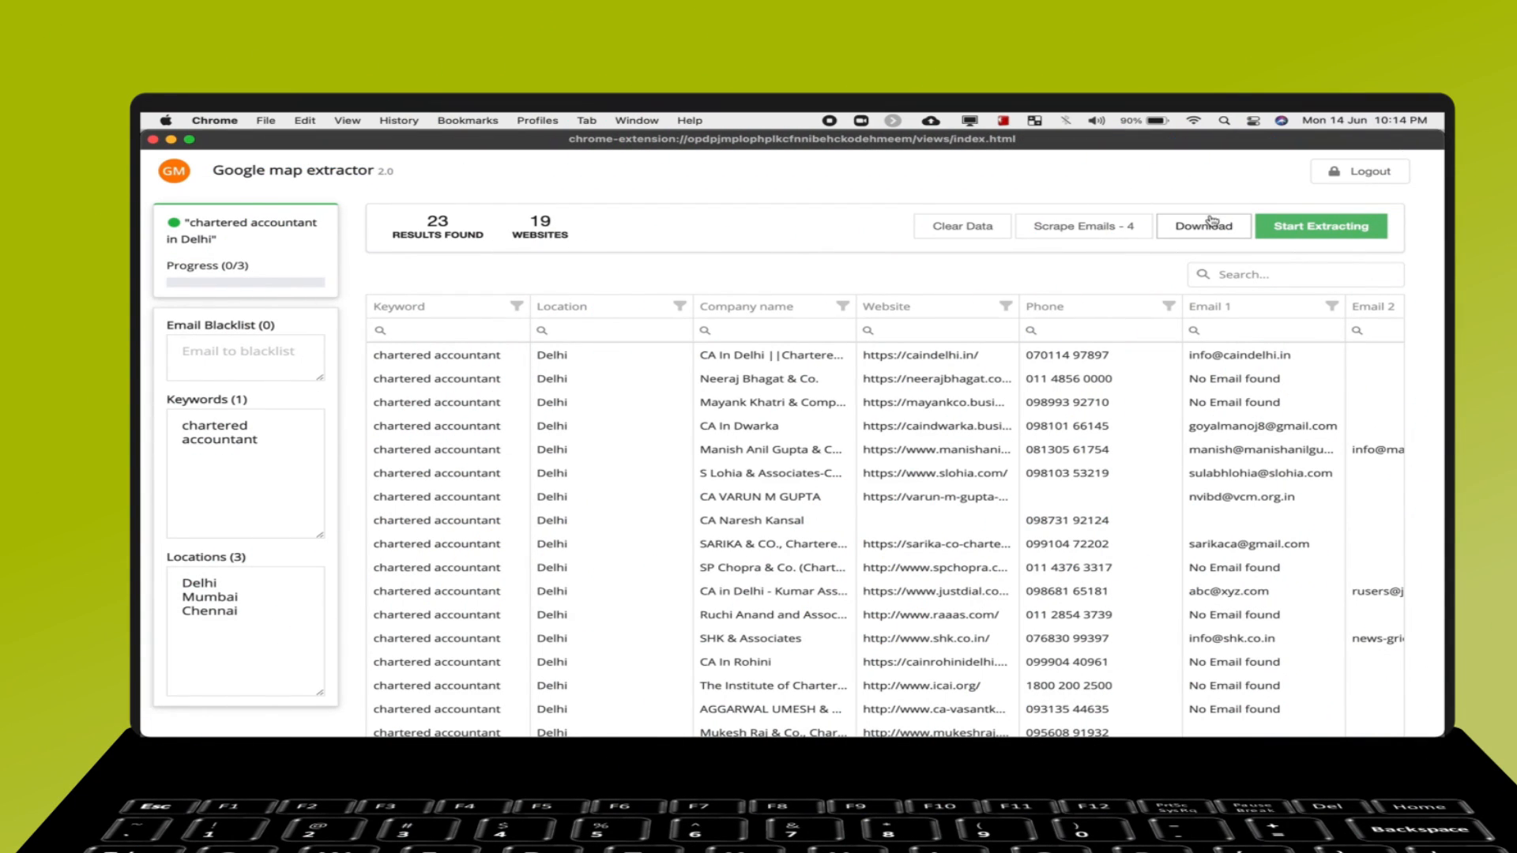
Download the results as a Google_Maps_Data CSV and open it in Numbers.
click(1204, 226)
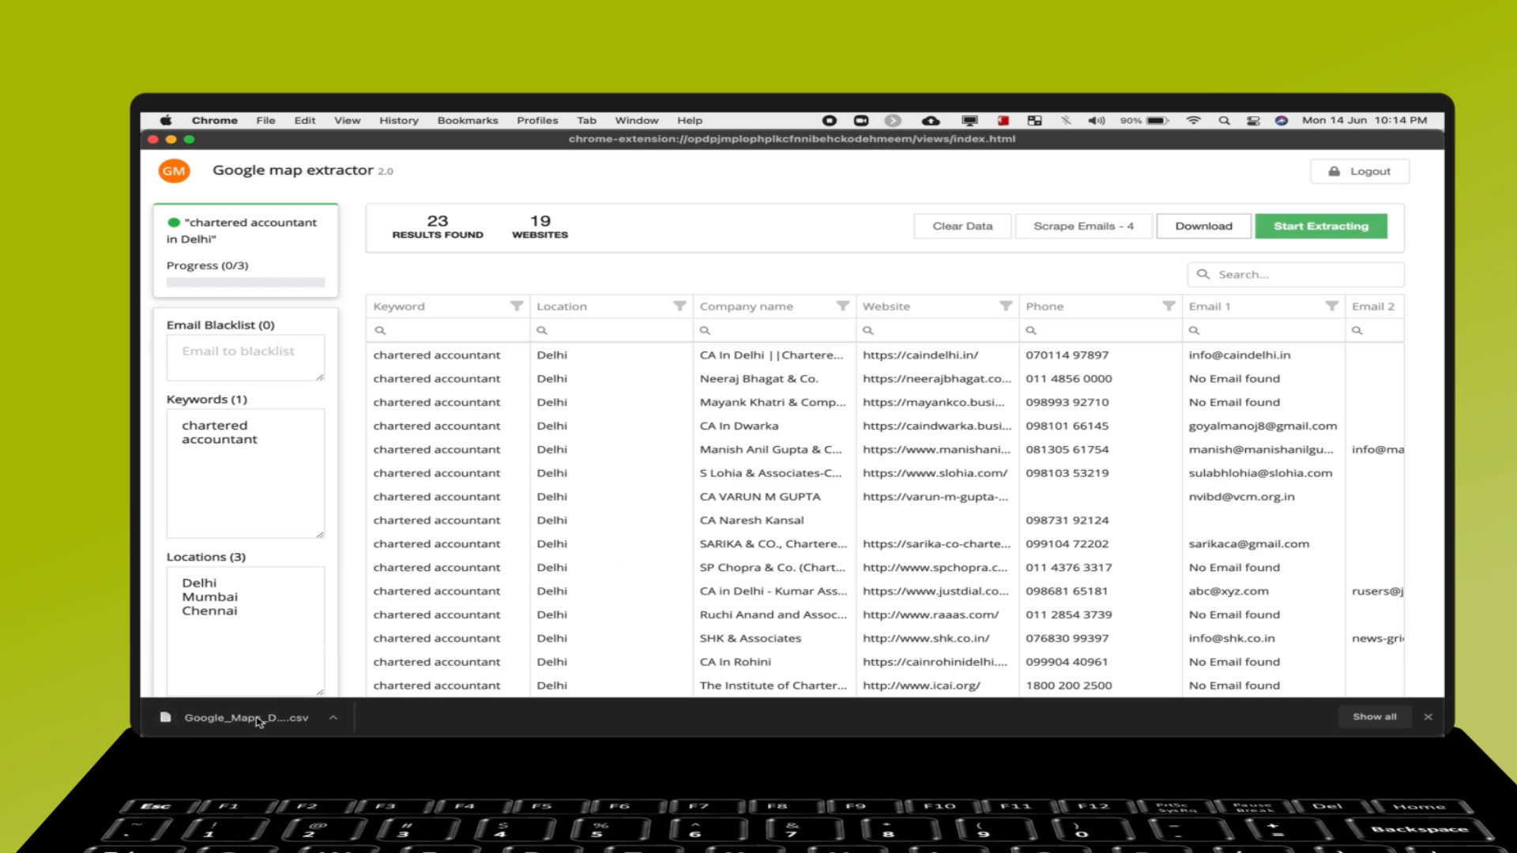
click(239, 718)
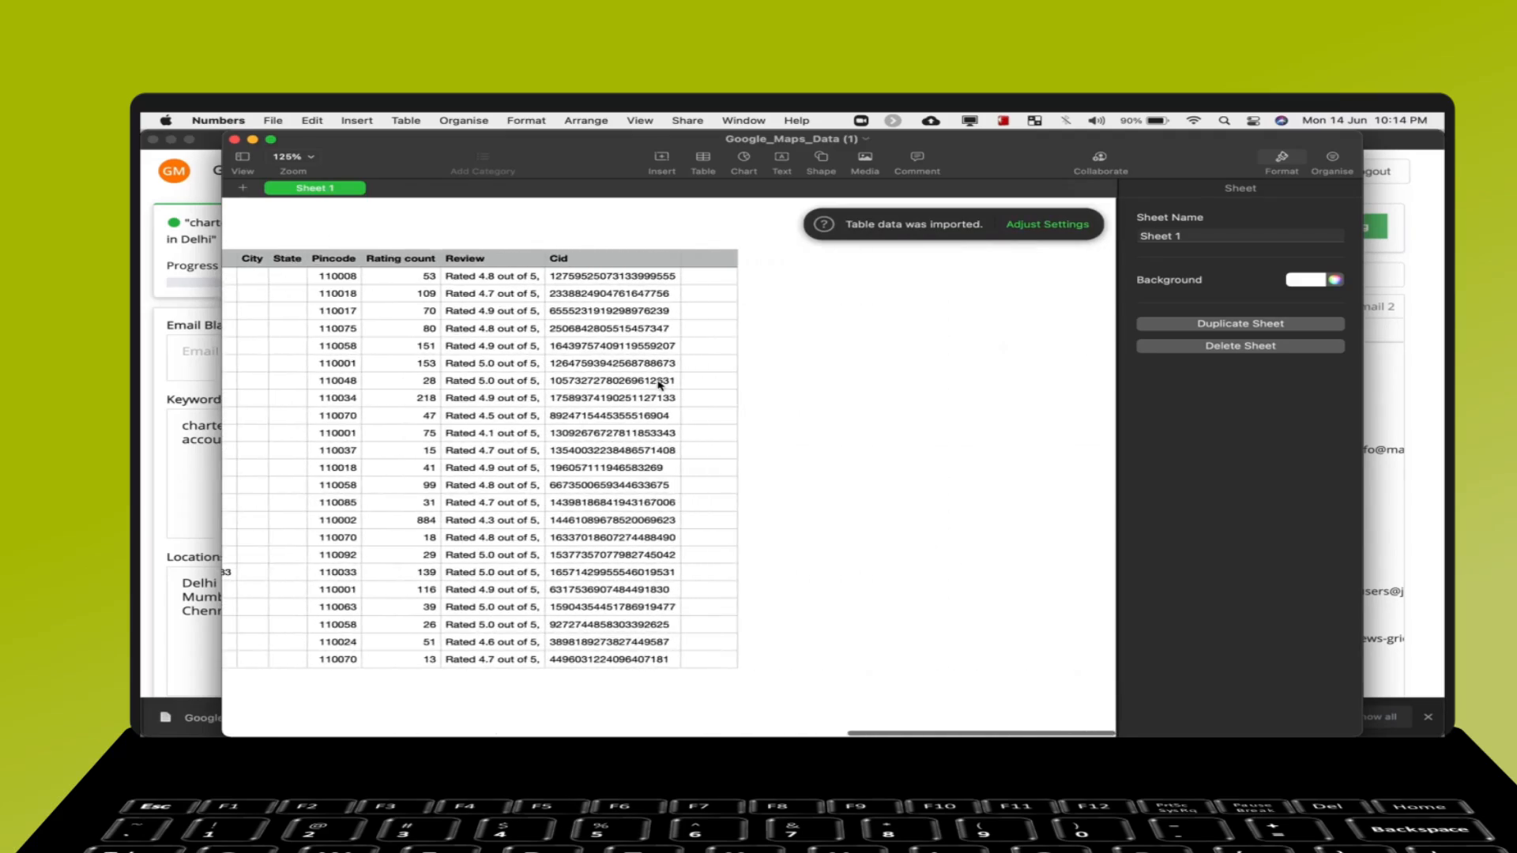
scroll(right, 3)
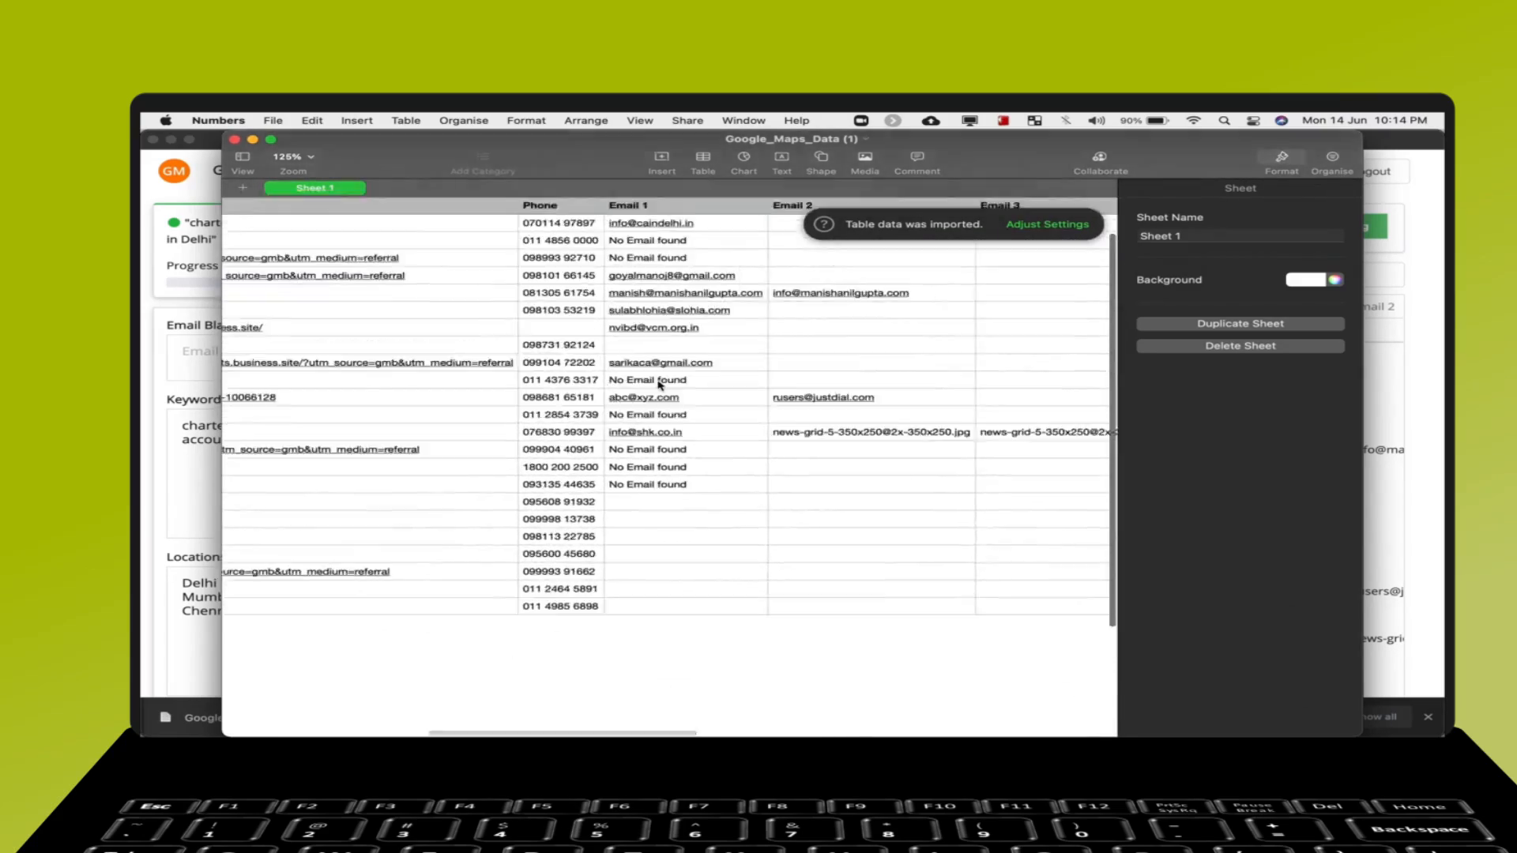
scroll(left, 3)
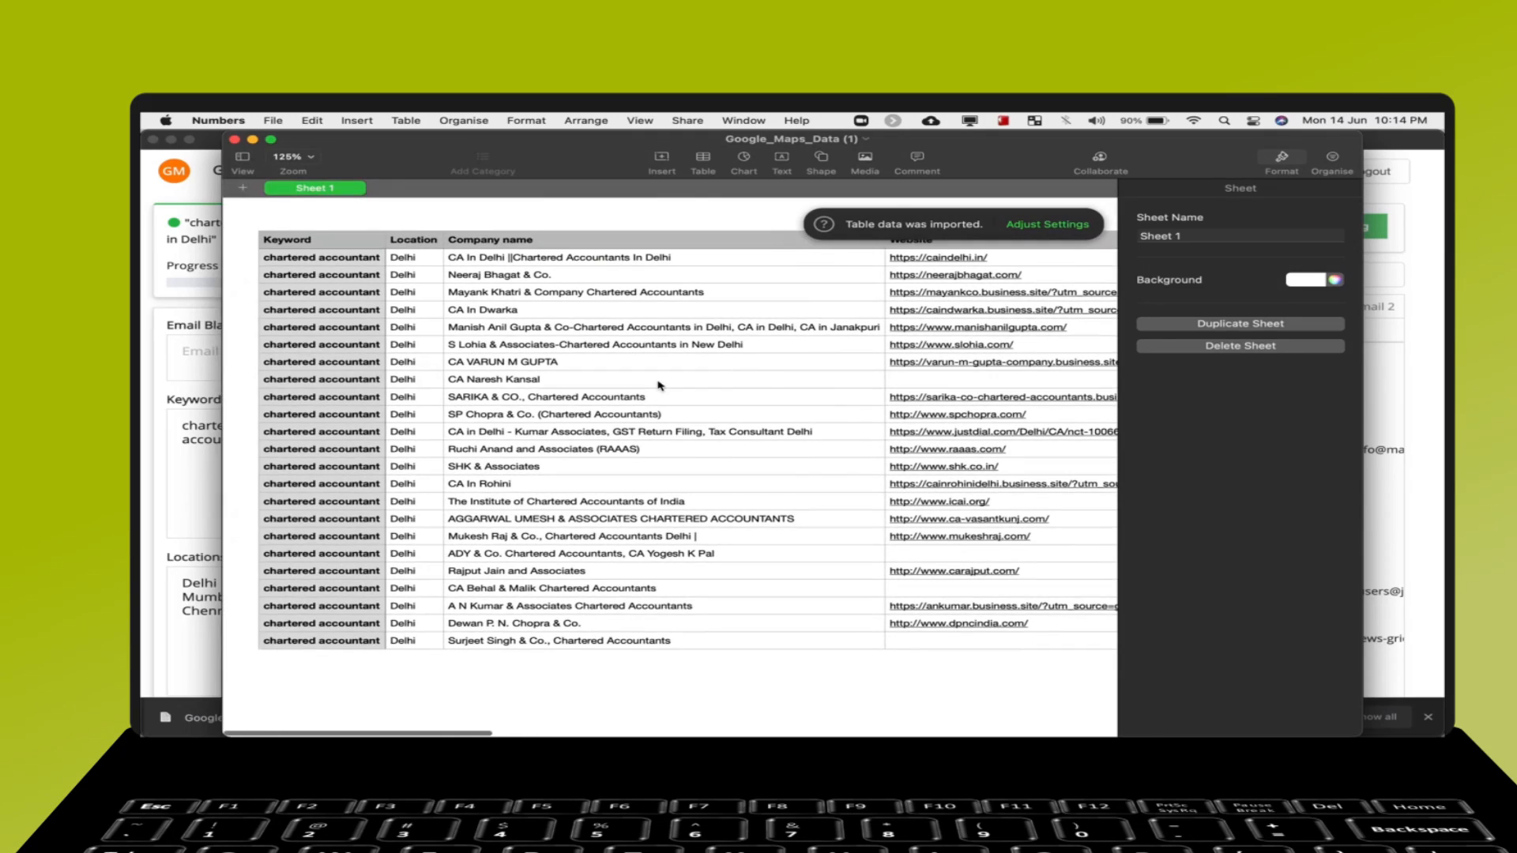